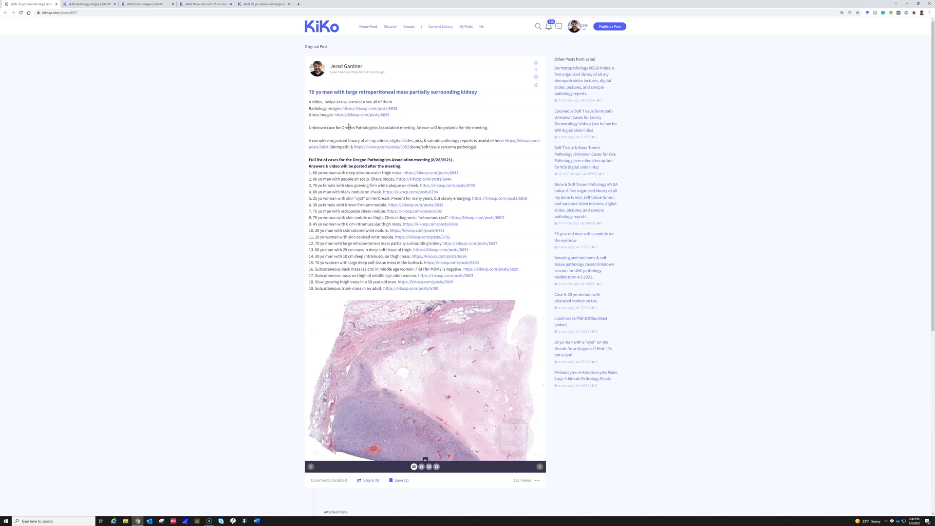
Step: Open the CT images of the retroperitoneal mass beside the kidney in the full-screen viewer
click(428, 467)
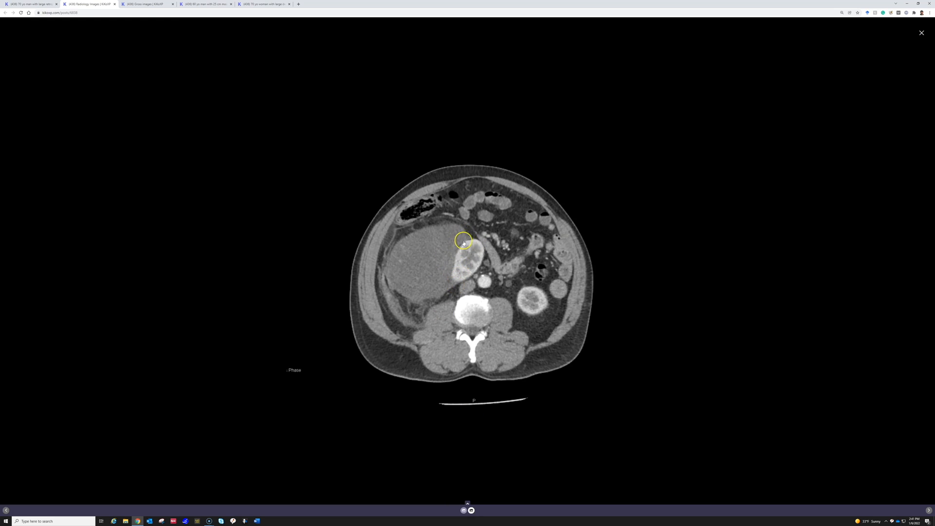
mouse_move(434, 297)
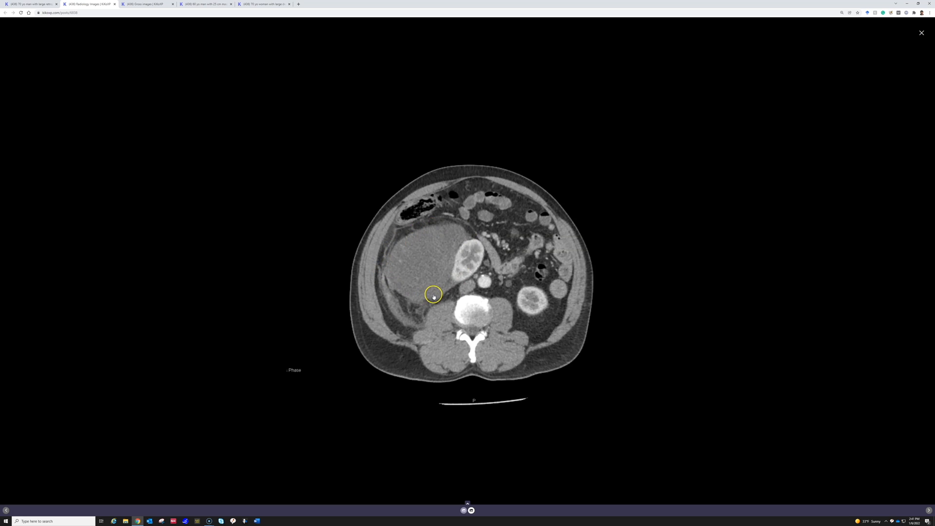
mouse_move(468, 247)
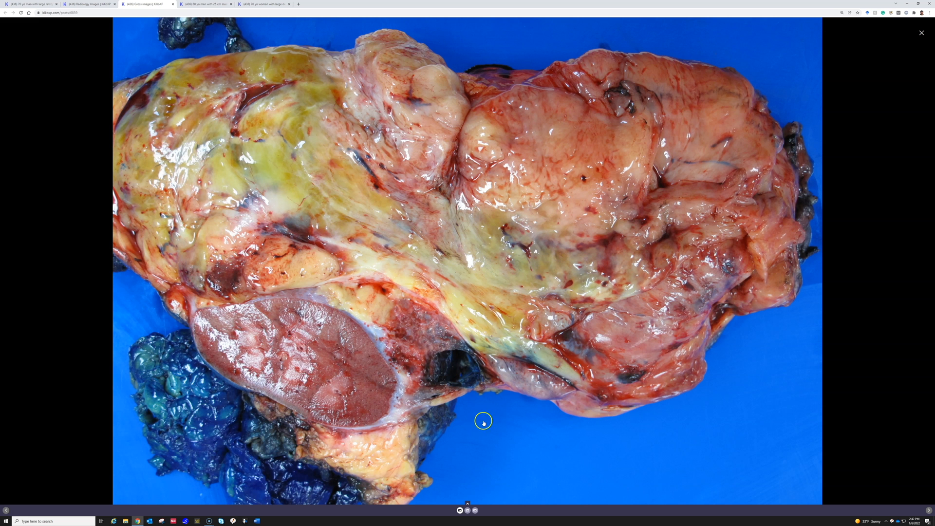
mouse_move(266, 305)
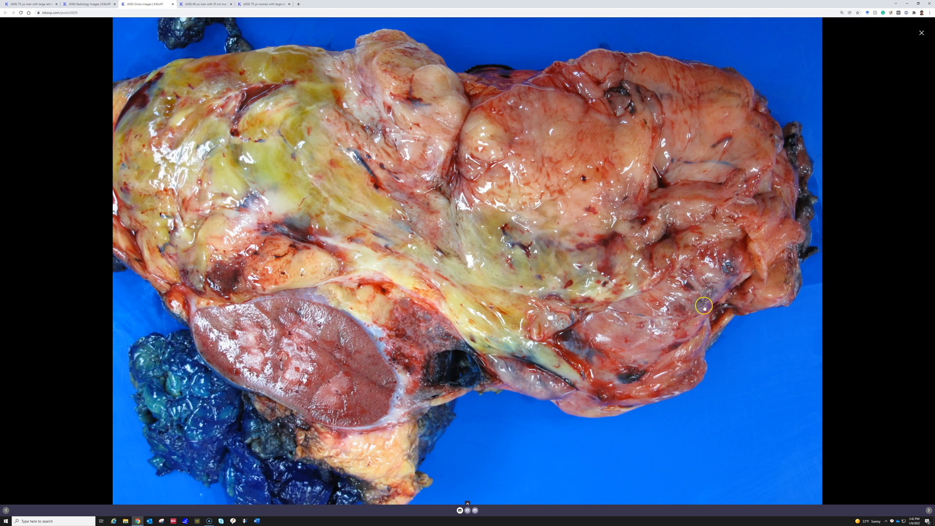
mouse_move(277, 176)
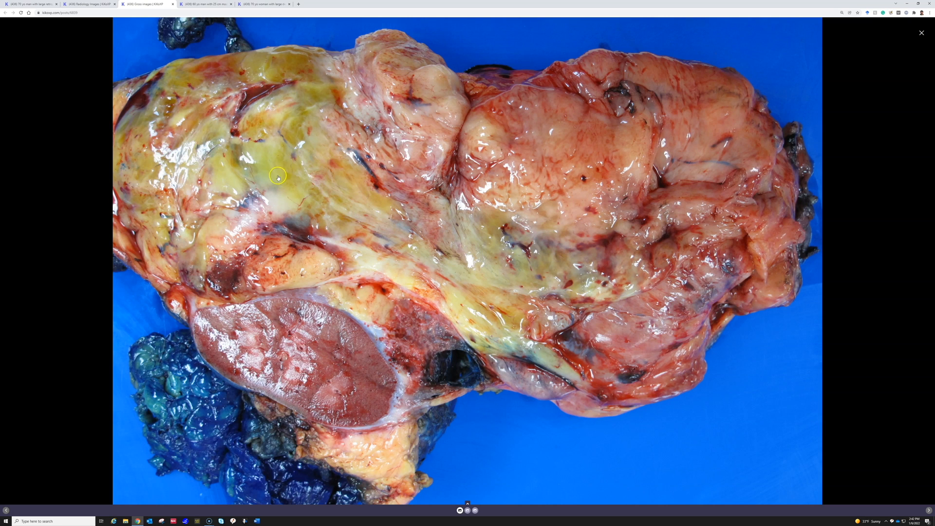
mouse_move(278, 209)
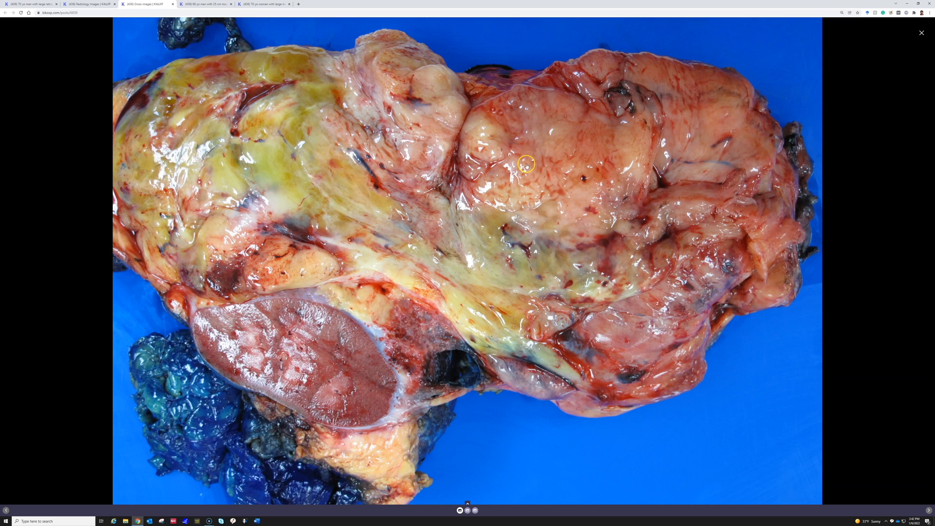
mouse_move(438, 444)
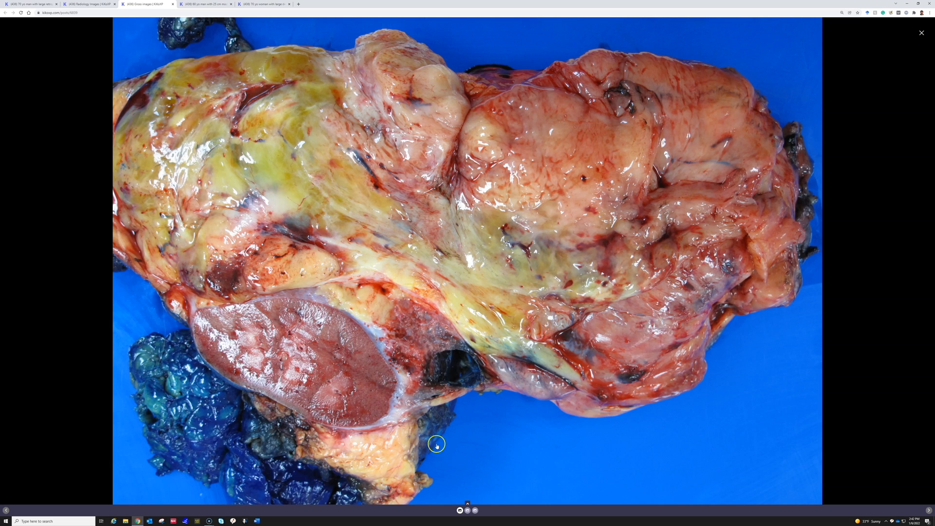
mouse_move(467, 510)
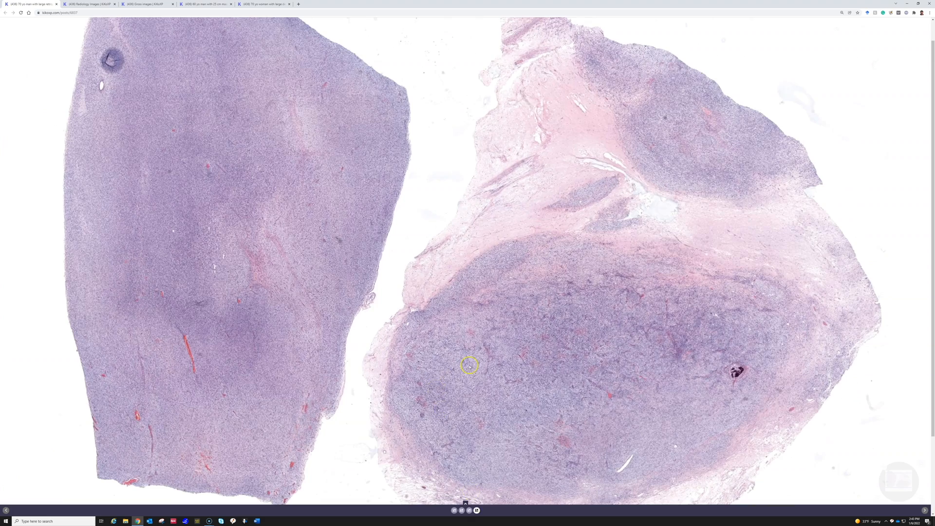
Step: Swipe the lightbox forward to the low-power H&E slide with two whole tissue sections
drag(469, 364, 457, 281)
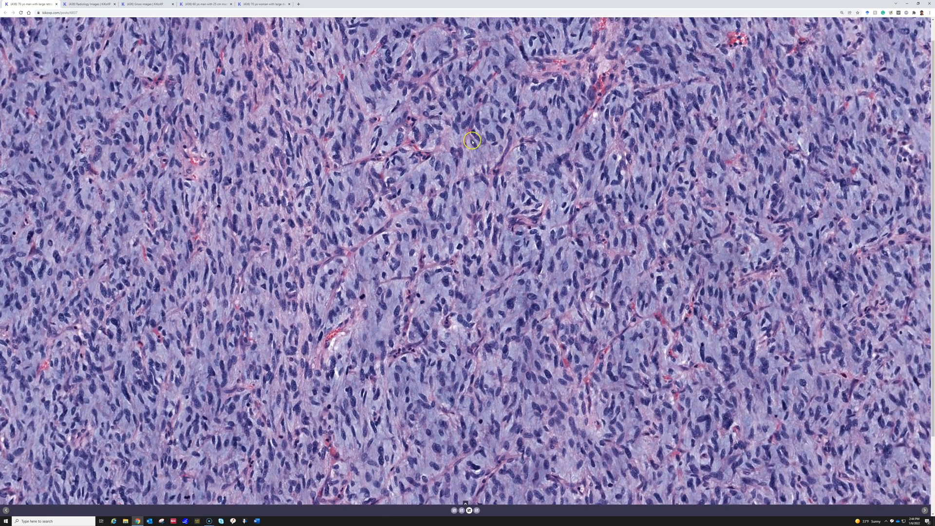
mouse_move(661, 319)
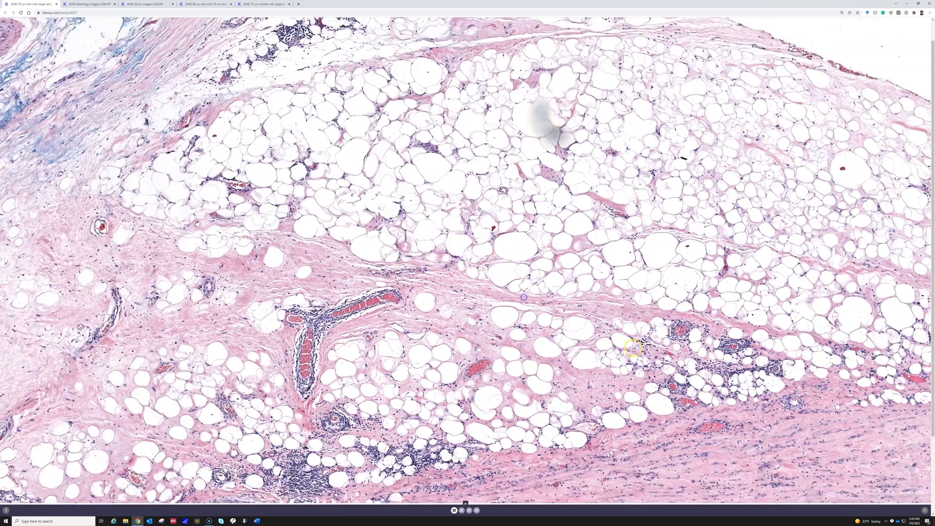
Step: Swipe to the H&E image of mature fat with small vessels and fibrous bands
drag(634, 349, 133, 242)
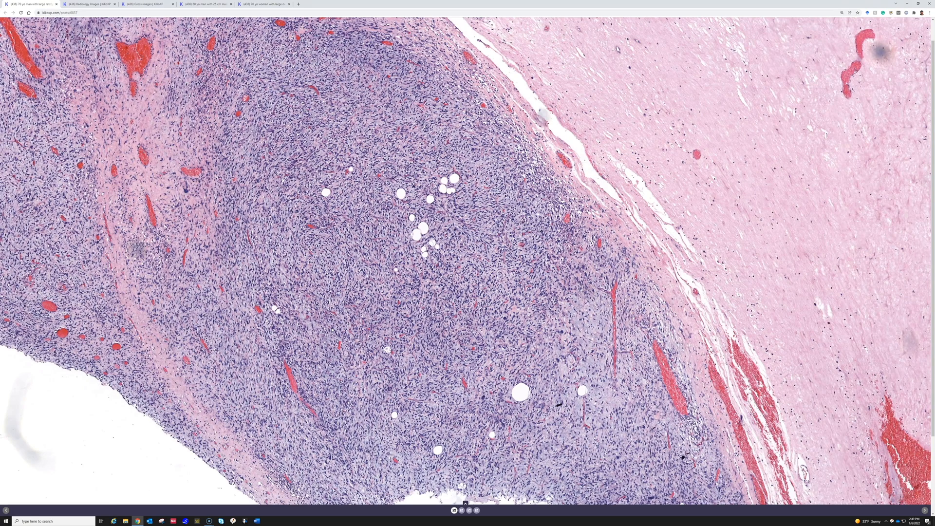
Step: Advance the viewer to the densely cellular purple tumour nodule slide with scattered red vessels
click(385, 279)
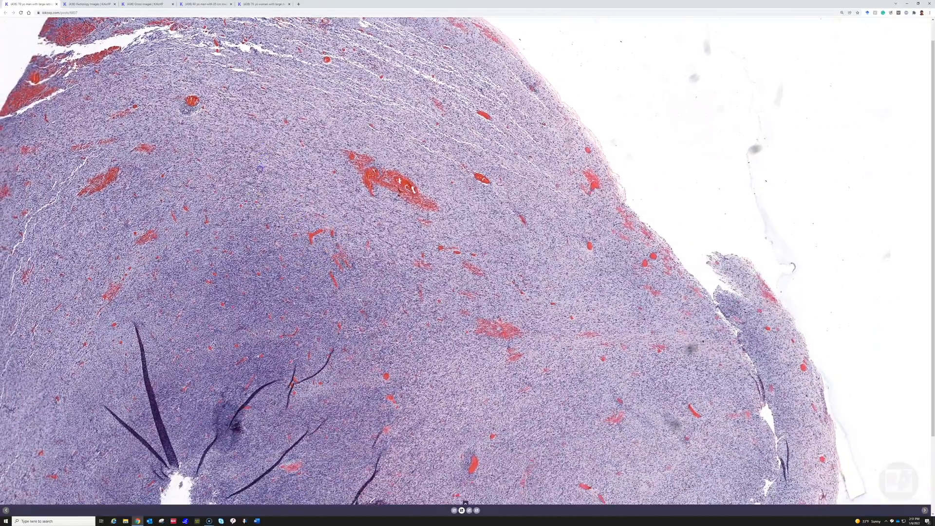
click(91, 5)
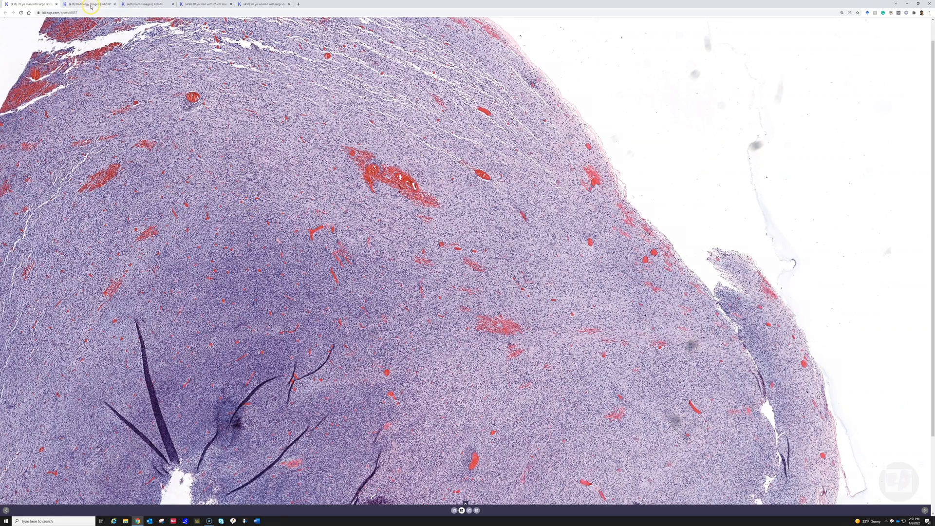